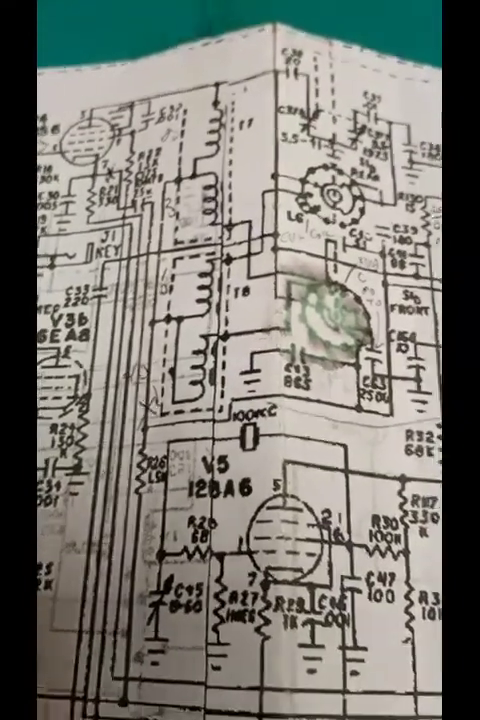
{"action": "scroll", "scroll_direction": "down", "scroll_amount": 3}
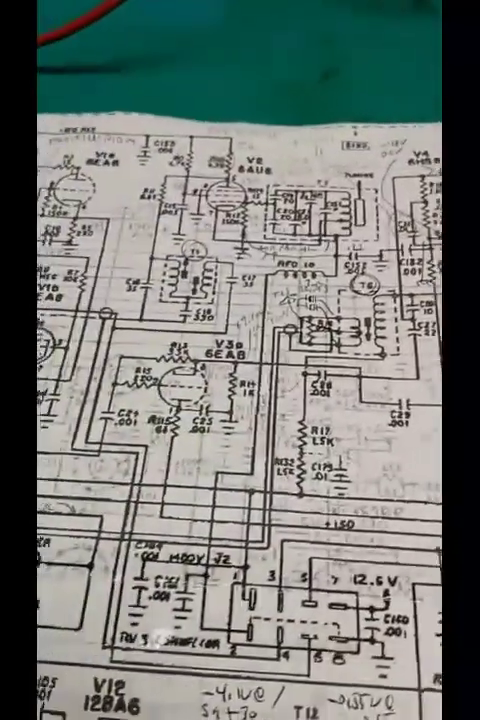
{"action": "scroll", "scroll_direction": "down", "scroll_amount": 3}
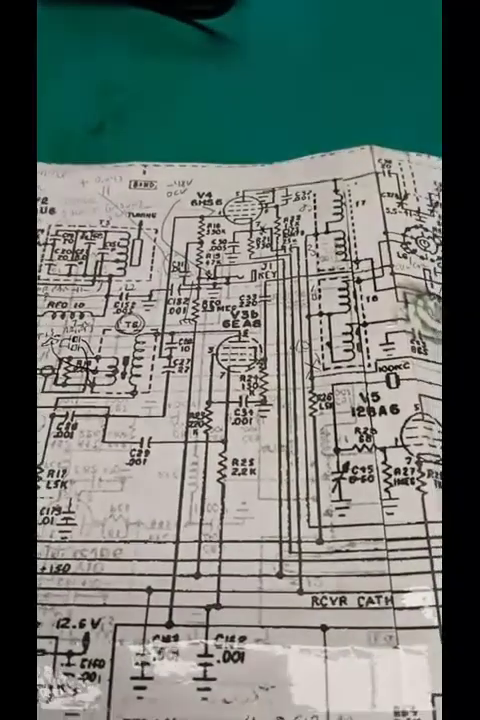
{"action": "scroll", "scroll_direction": "down", "scroll_amount": 3}
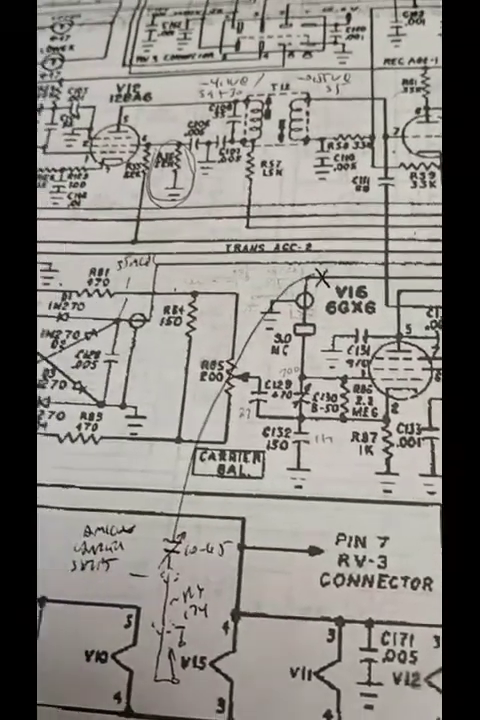
{"action": "scroll", "scroll_direction": "down", "scroll_amount": 3}
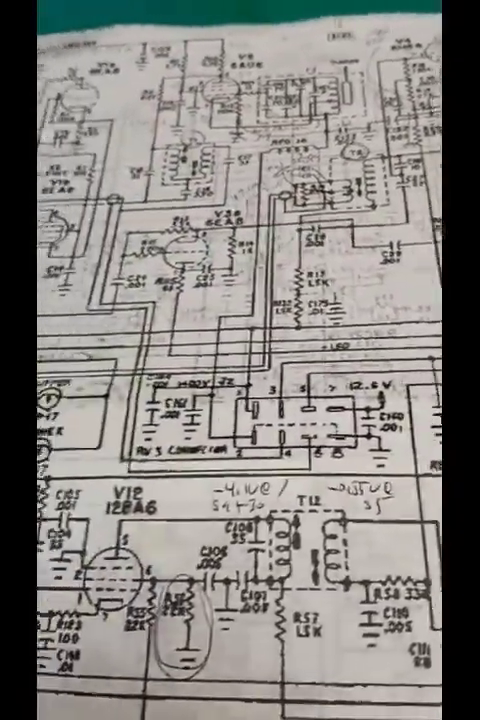
{"action": "scroll", "scroll_direction": "down", "scroll_amount": 3}
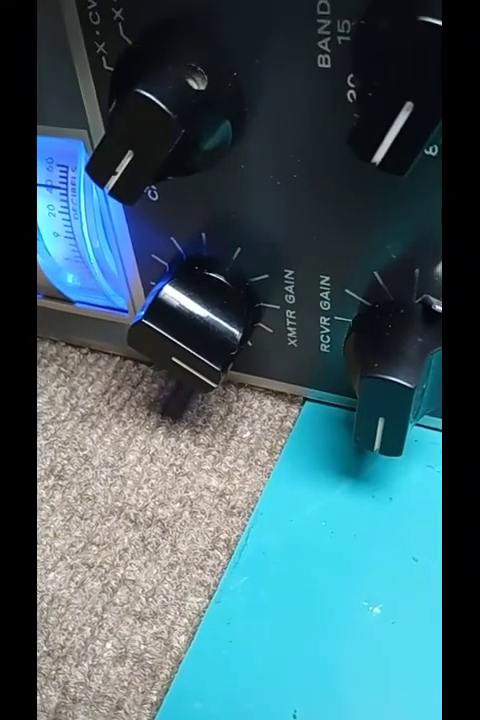
{"action": "mouse_move", "coordinate": [240, 360]}
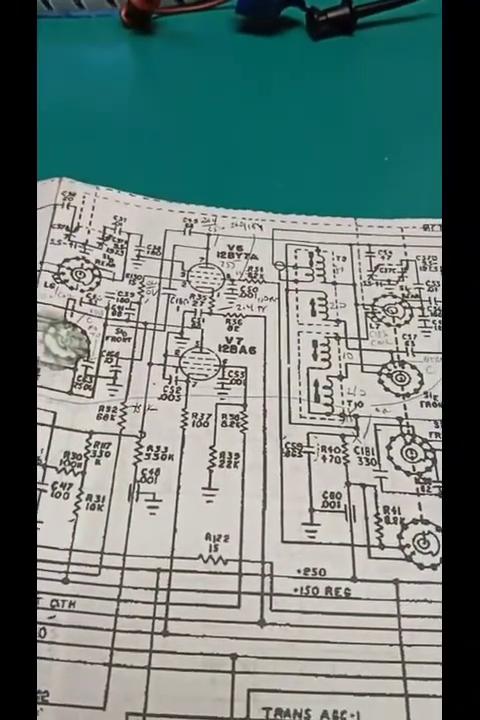
{"action": "scroll", "scroll_direction": "down", "scroll_amount": 3}
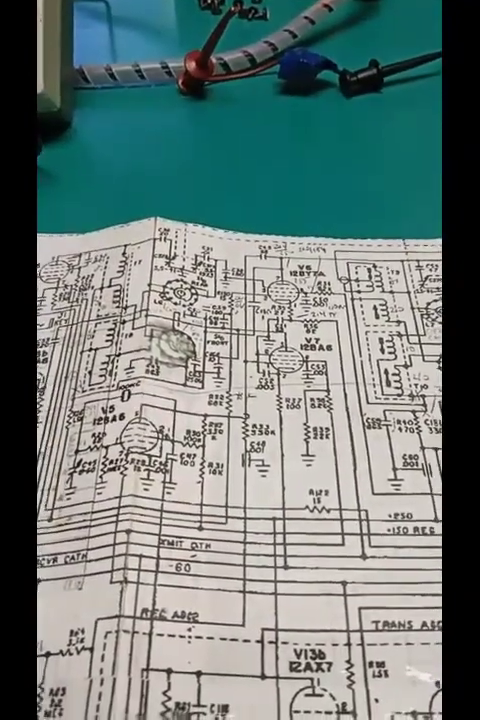